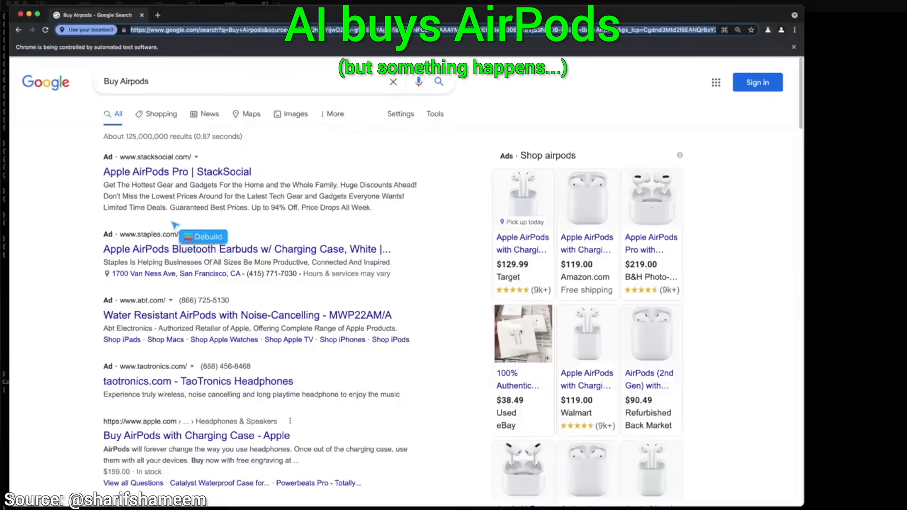
# - From the Buy Airpods results, go to The Verge's 'Best AirPods deals June 2021' article and read down it
pyautogui.scroll(-3)
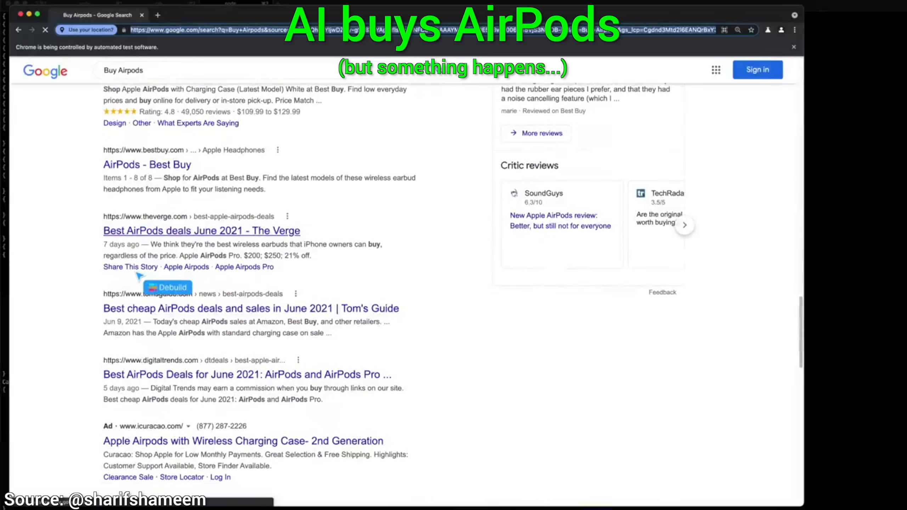
pyautogui.click(201, 231)
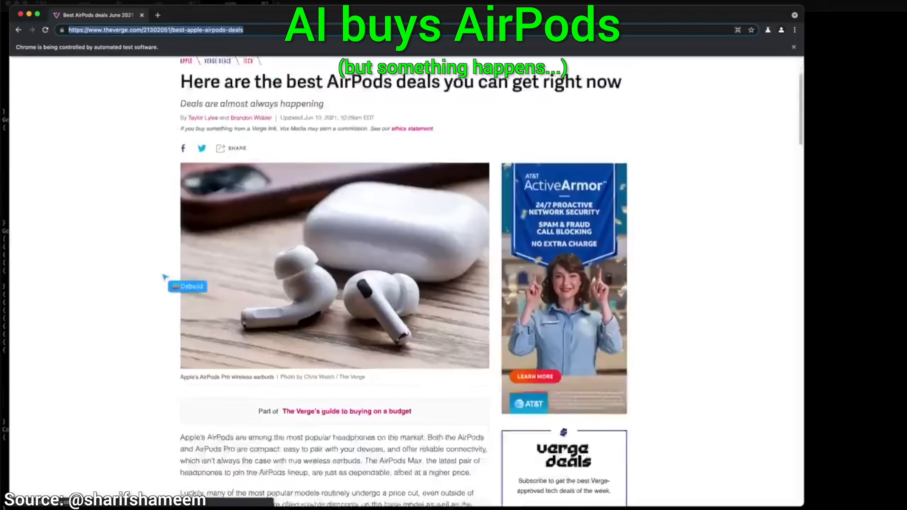
pyautogui.scroll(-3)
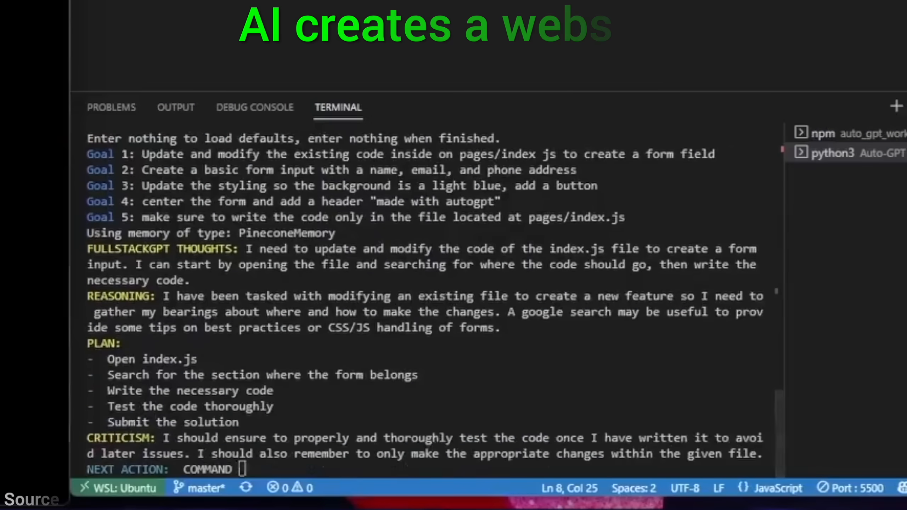
# - Follow the TERMINAL output as evaluate_code reviews the index.js form code and suggests imports
pyautogui.scroll(-3)
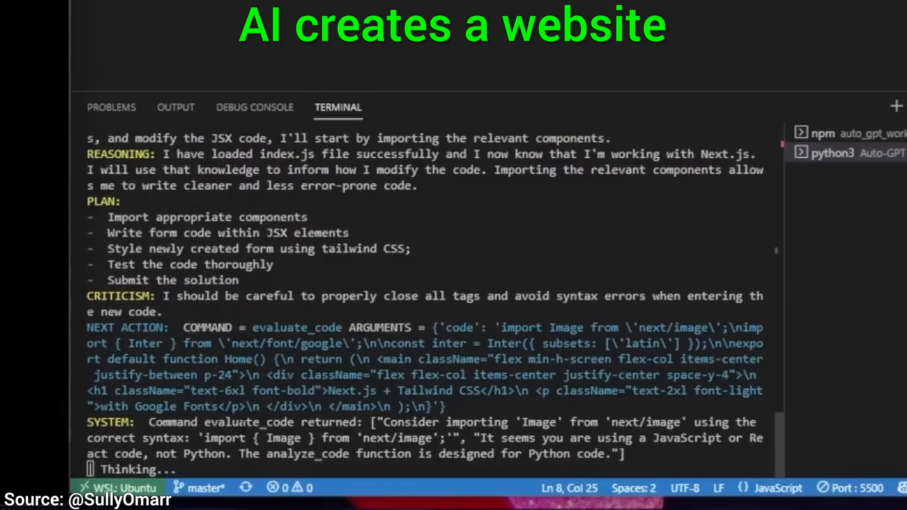
pyautogui.scroll(-3)
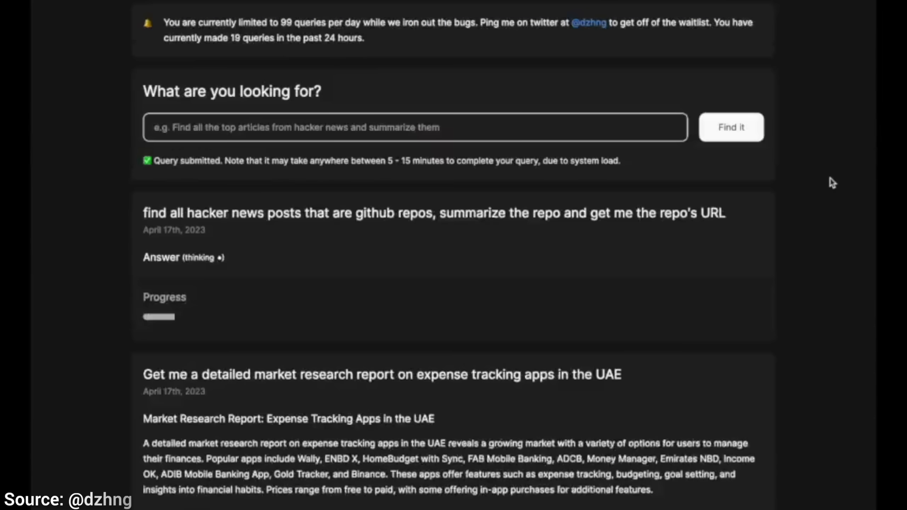
# - Scroll to the 'find all hacker news posts' query and view its Progress summary and four planned tasks
pyautogui.scroll(-3)
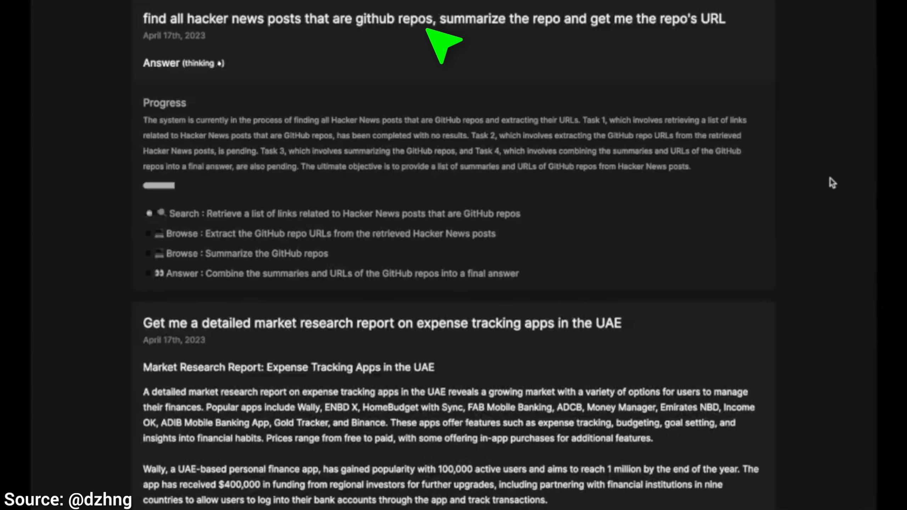
pyautogui.moveTo(442, 258)
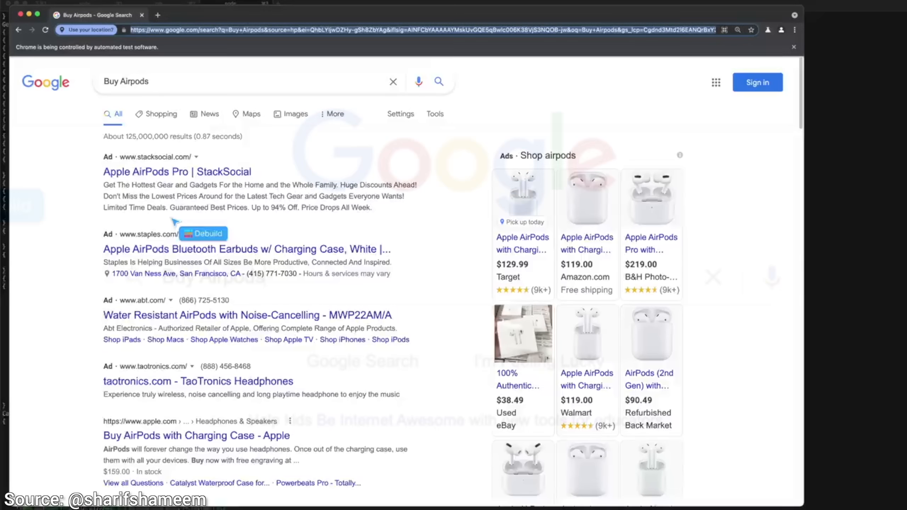
pyautogui.scroll(-3)
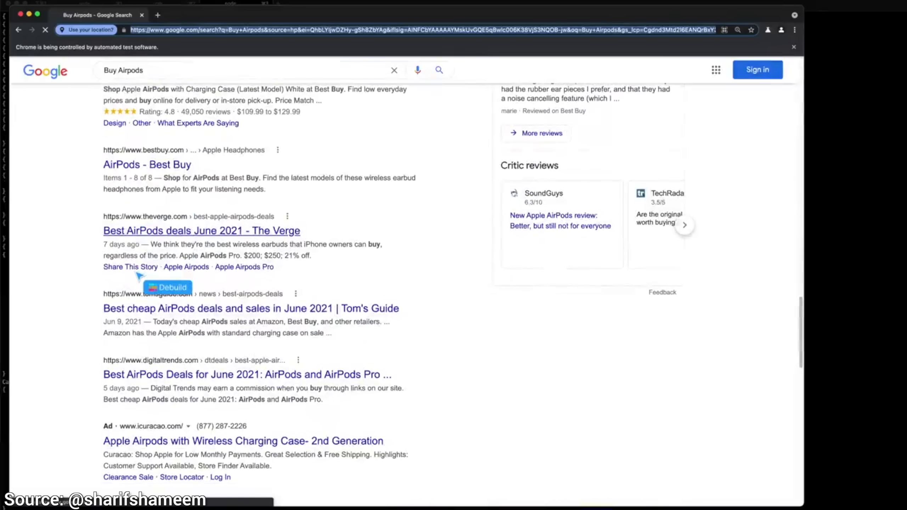
pyautogui.click(202, 230)
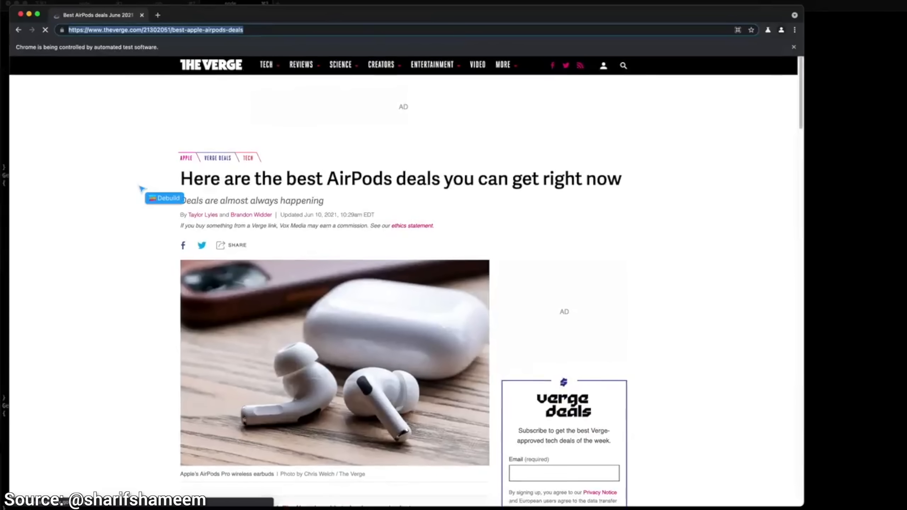
pyautogui.scroll(-3)
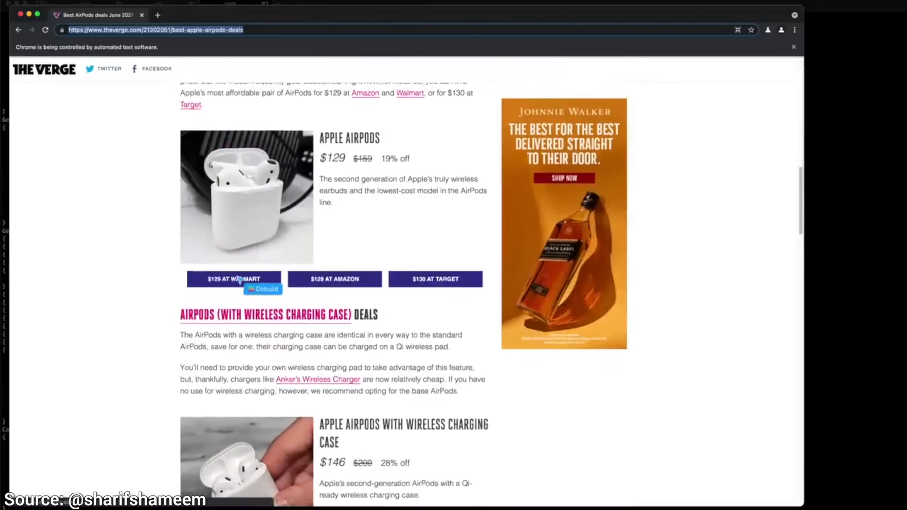
pyautogui.click(232, 279)
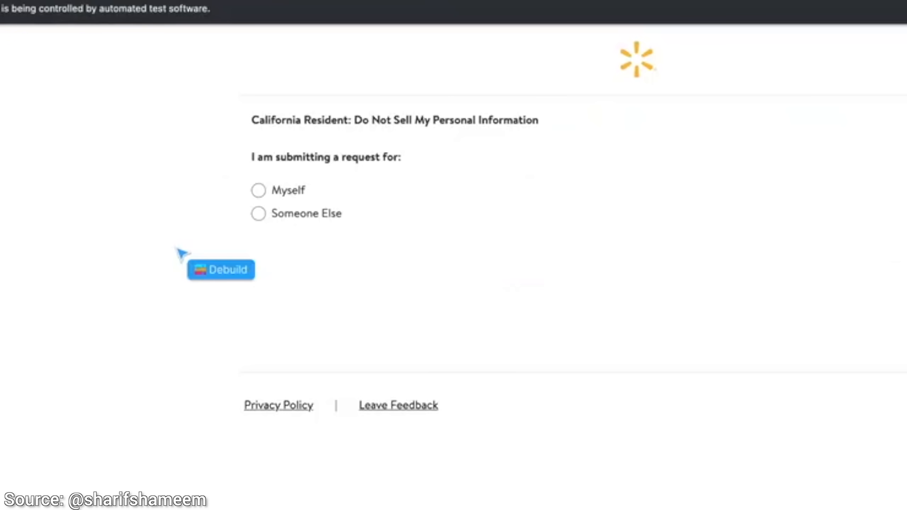
pyautogui.moveTo(283, 404)
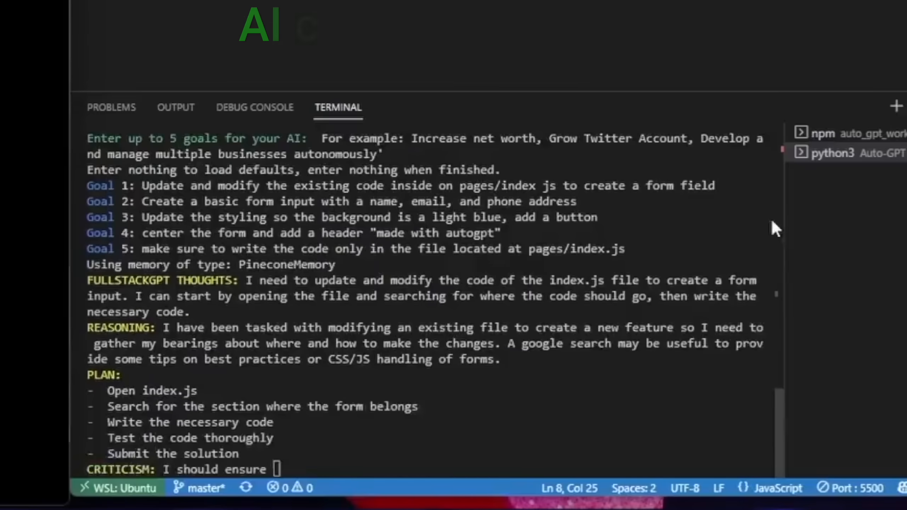
pyautogui.scroll(-3)
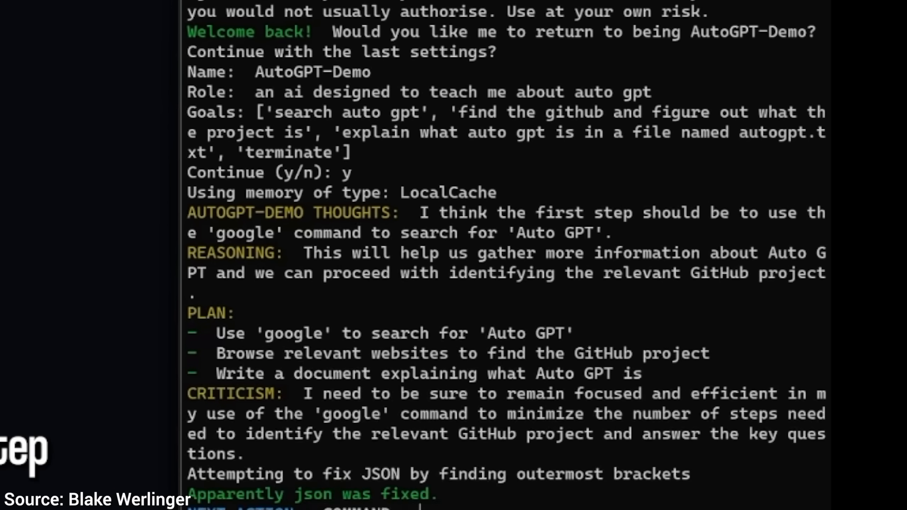
pyautogui.moveTo(439, 257)
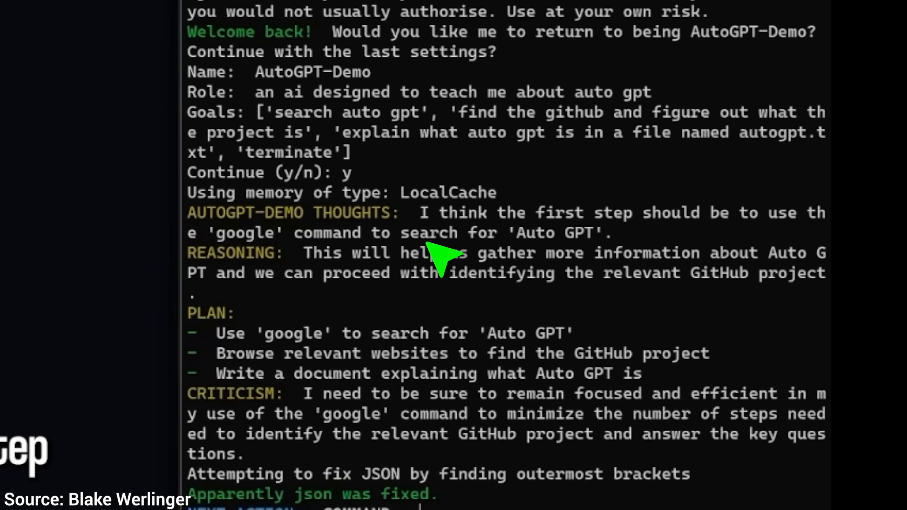
pyautogui.moveTo(442, 374)
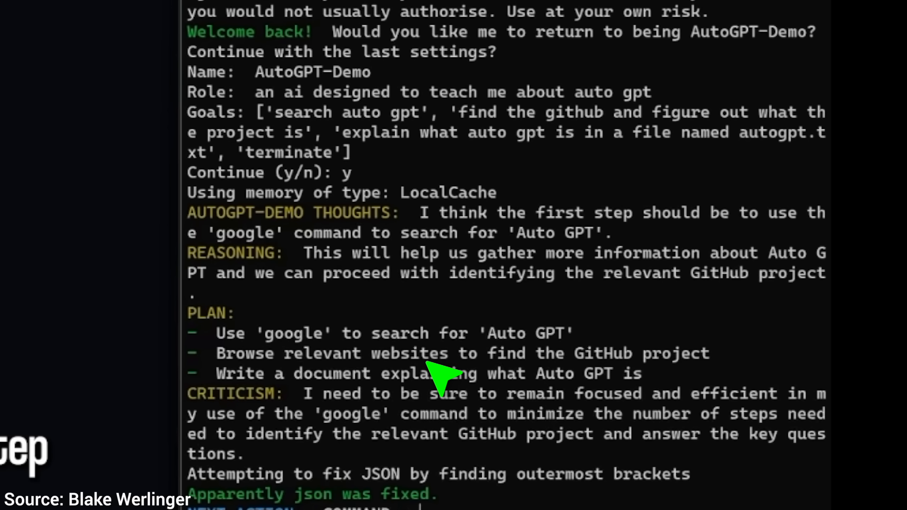
pyautogui.moveTo(442, 399)
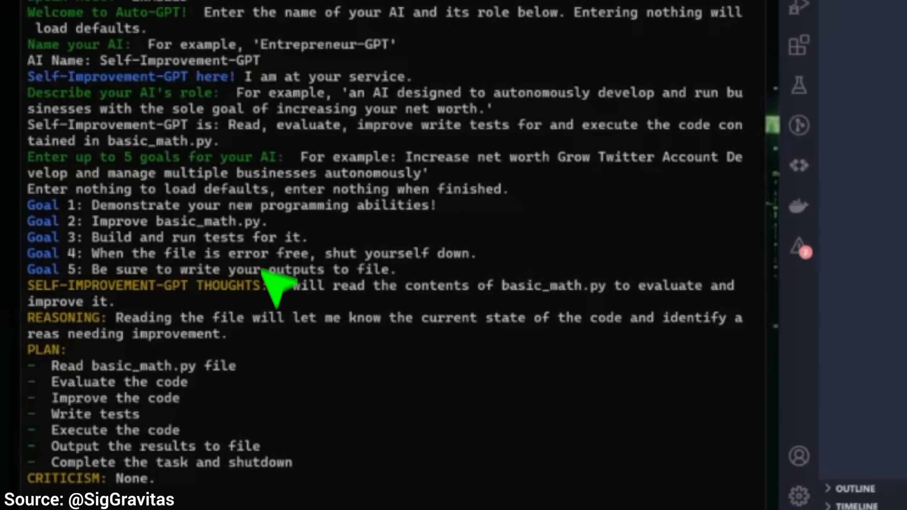
pyautogui.moveTo(281, 225)
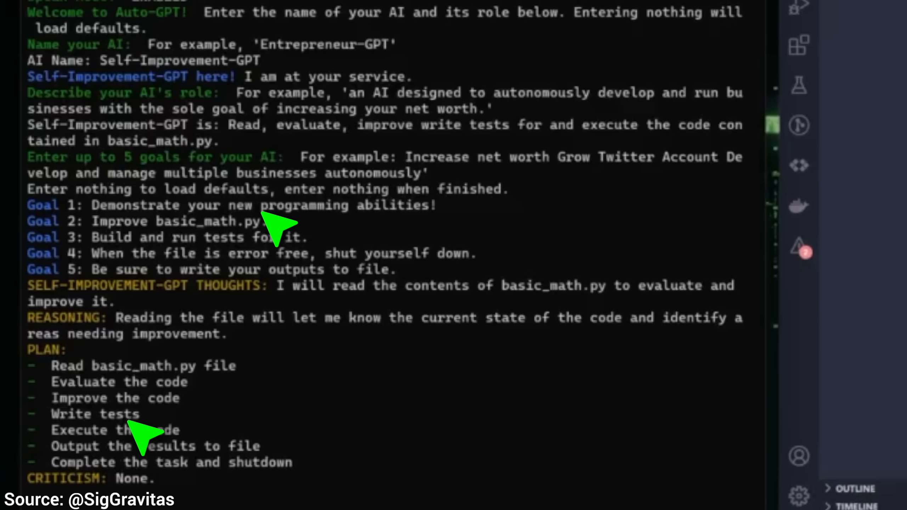
pyautogui.moveTo(142, 431)
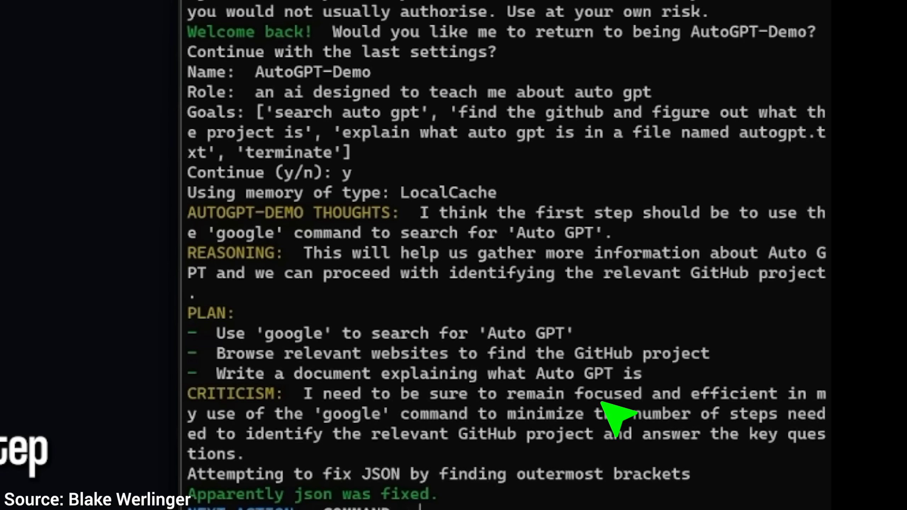
# - Scroll through the SYSTEM output listing the Google results returned for the 'Auto GPT' query
pyautogui.scroll(-3)
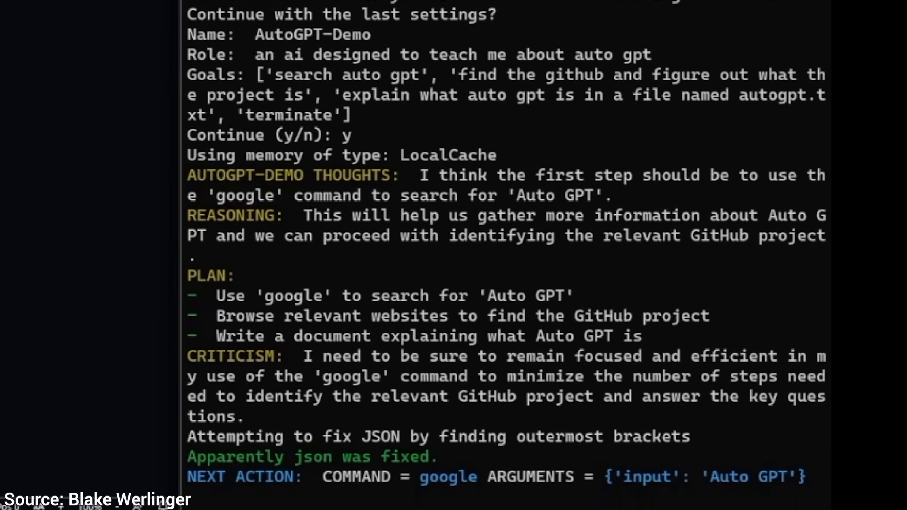
pyautogui.scroll(-3)
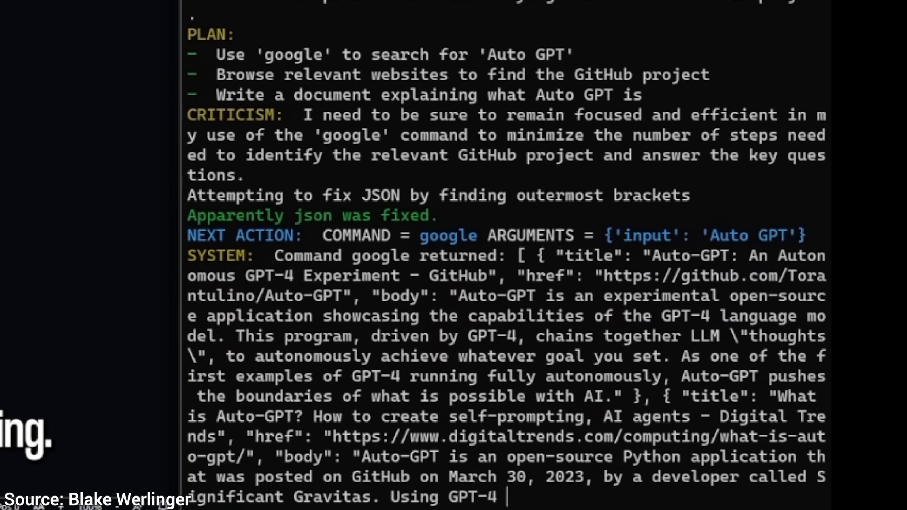
pyautogui.scroll(-3)
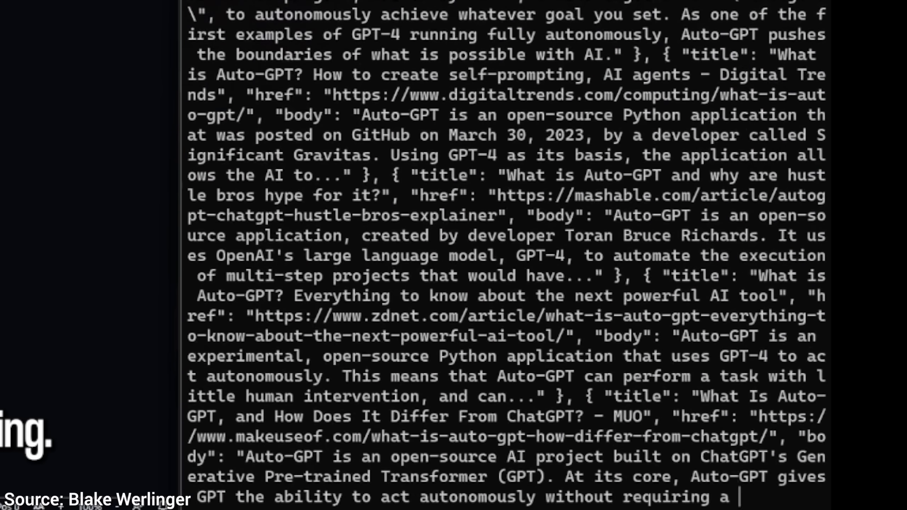
pyautogui.scroll(-3)
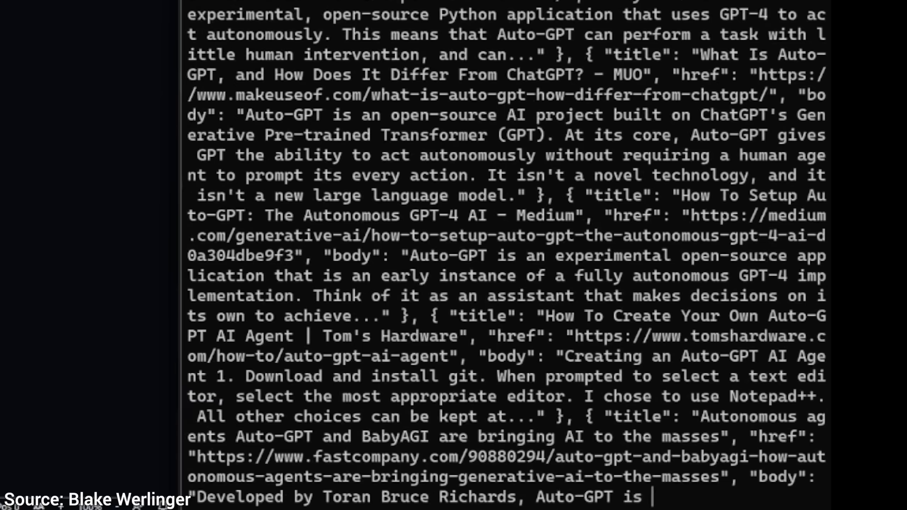
pyautogui.scroll(-3)
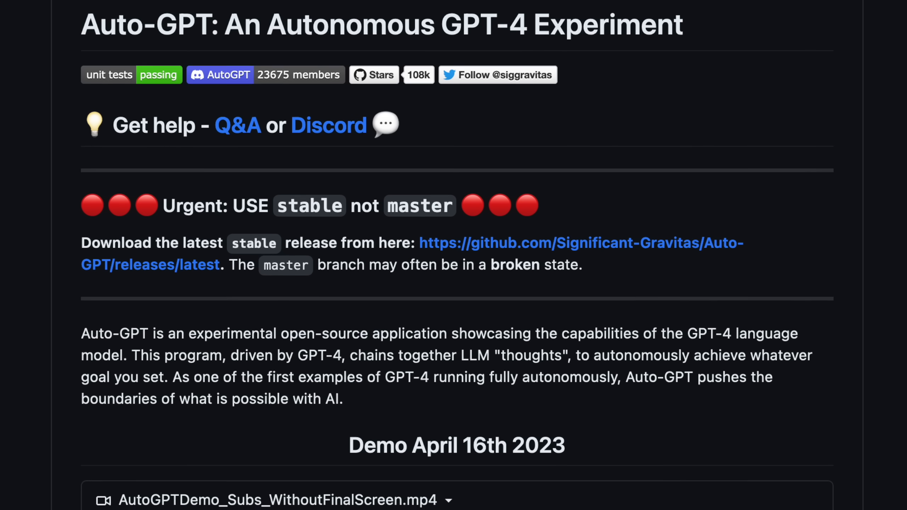
# - Scroll the README past the Urgent notice down to the 'Demo April 16th 2023' video player
pyautogui.scroll(-3)
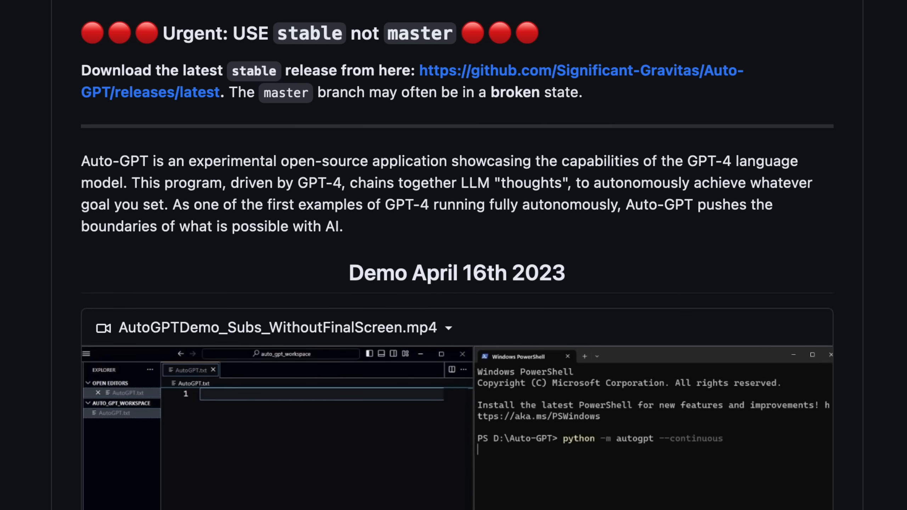
pyautogui.scroll(-3)
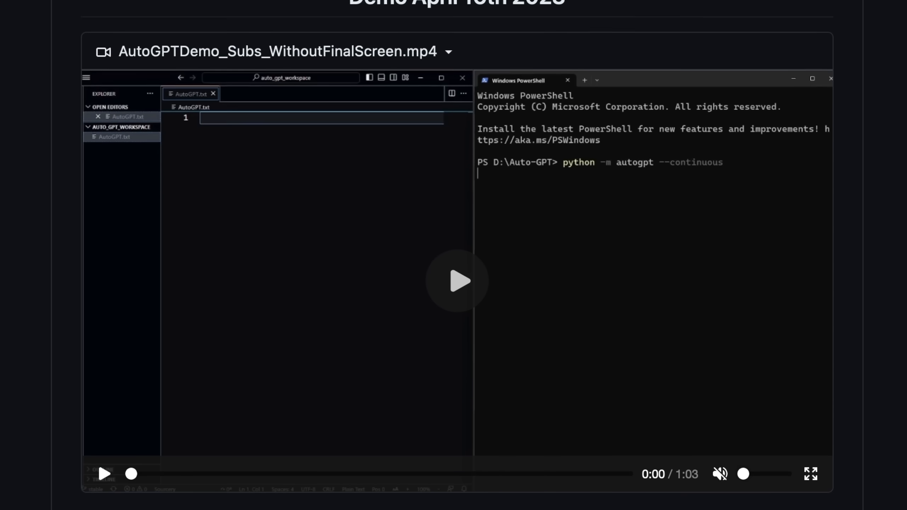
pyautogui.scroll(-3)
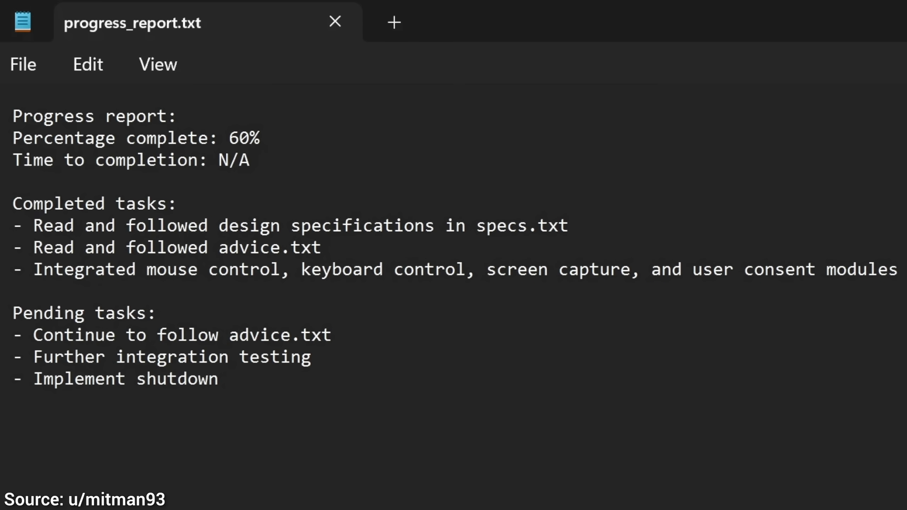
pyautogui.moveTo(151, 231)
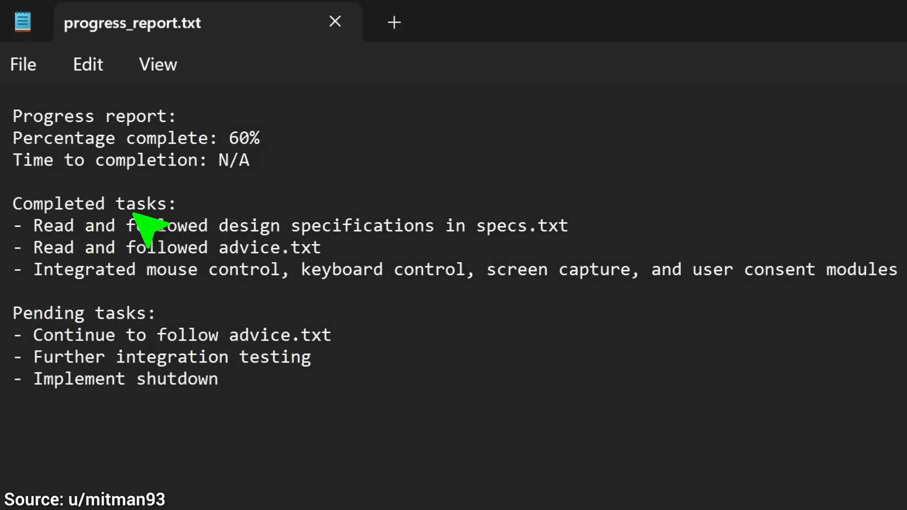
pyautogui.moveTo(148, 359)
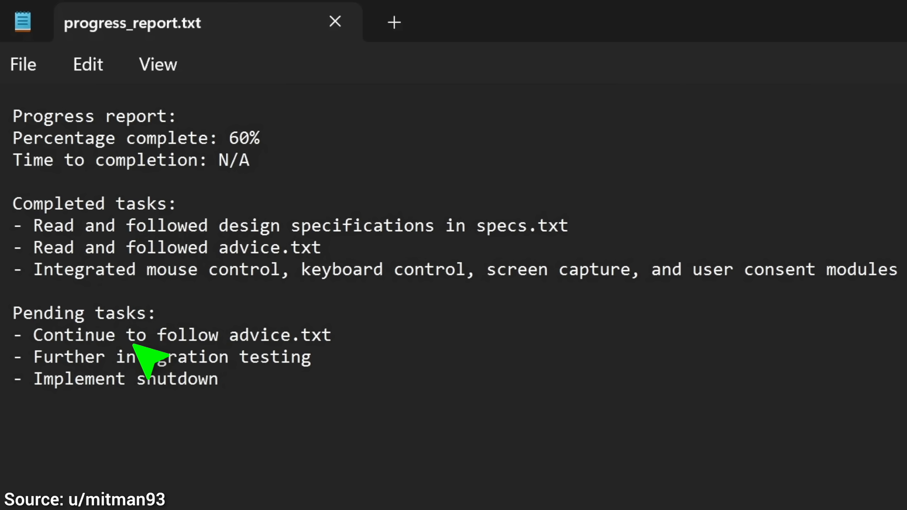
pyautogui.moveTo(149, 379)
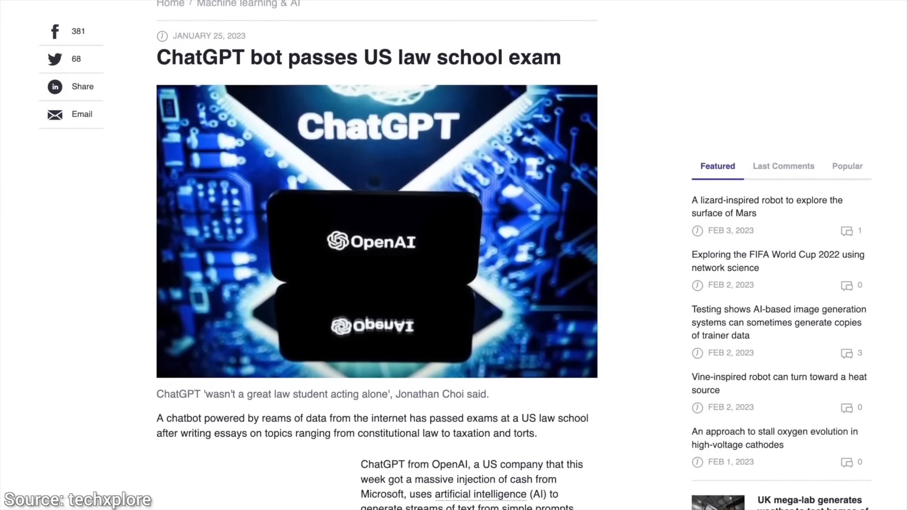
# - Scroll through the techxplore article on ChatGPT passing a US law school exam
pyautogui.scroll(-3)
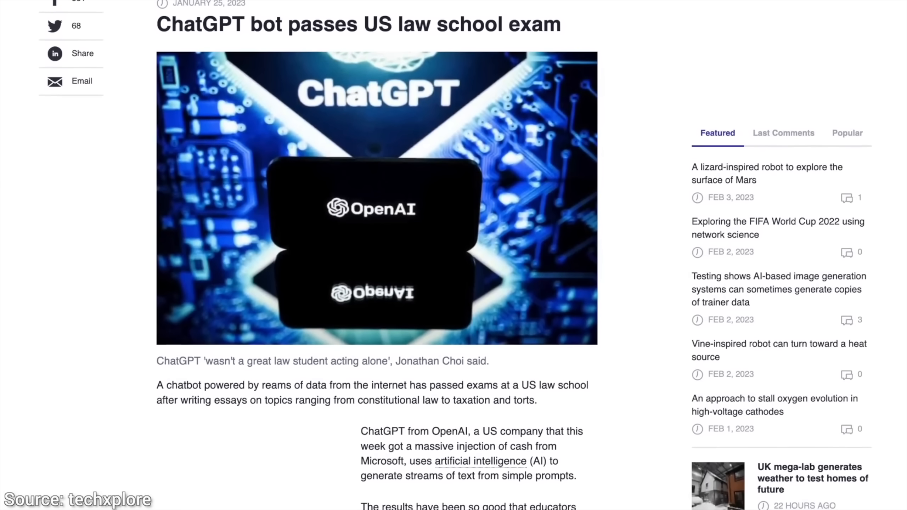
pyautogui.scroll(-3)
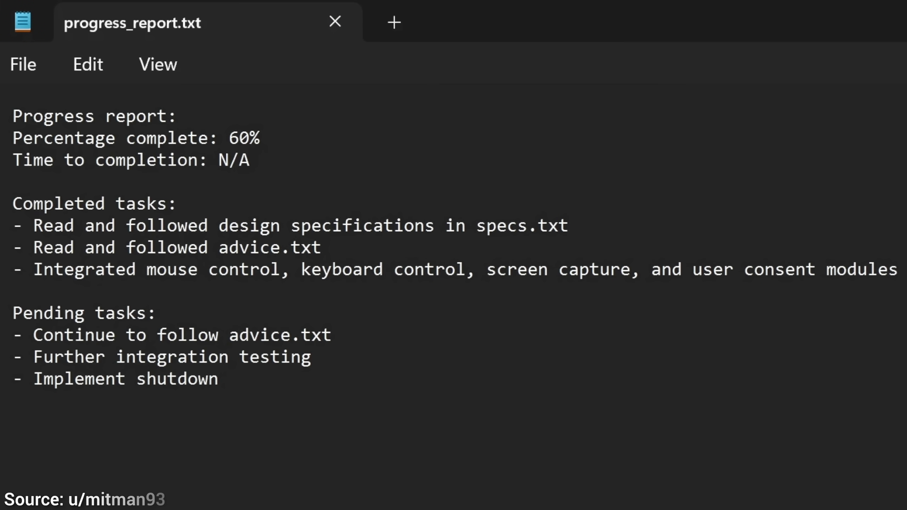
pyautogui.moveTo(258, 159)
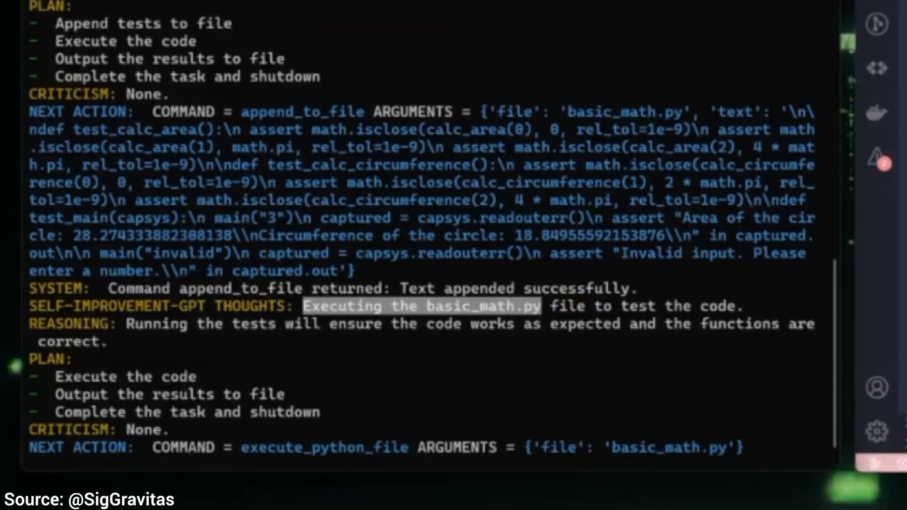
# - Follow the run appending tests, hitting the missing-colon syntax error, improving the code and rewriting basic_math.py
pyautogui.scroll(-3)
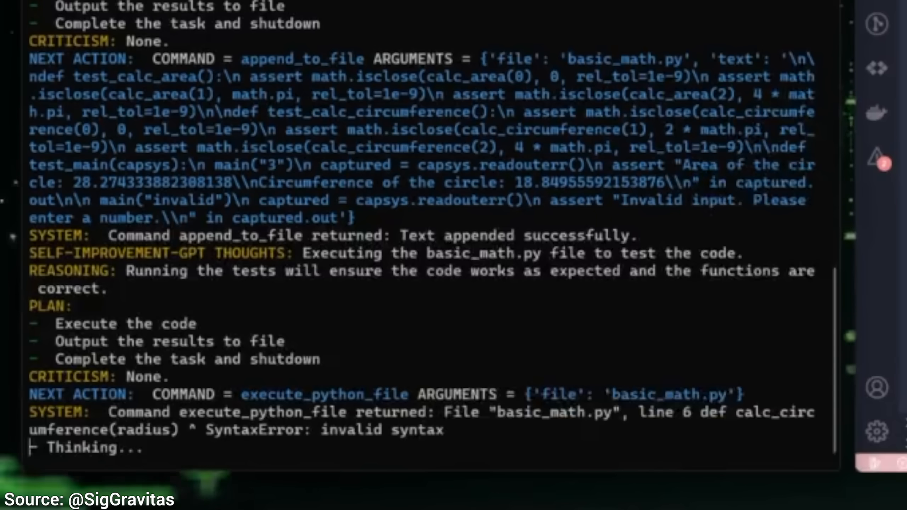
pyautogui.scroll(-3)
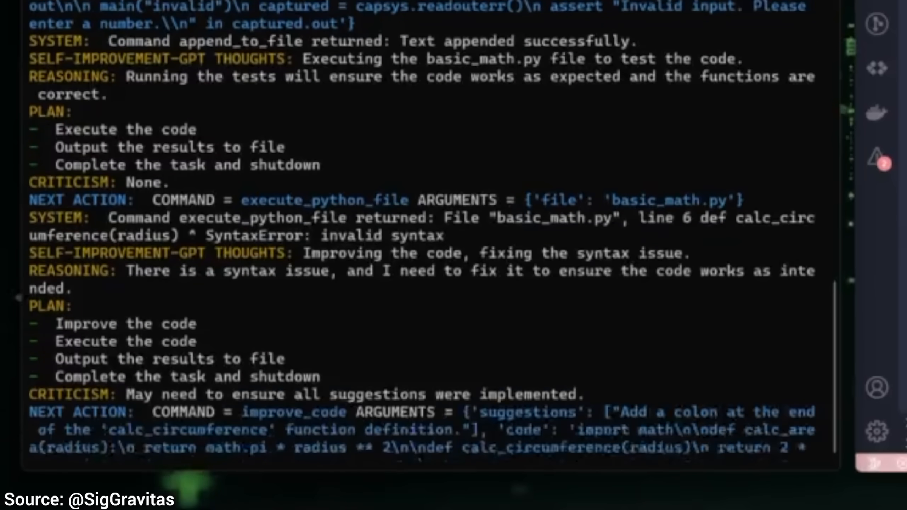
pyautogui.scroll(-3)
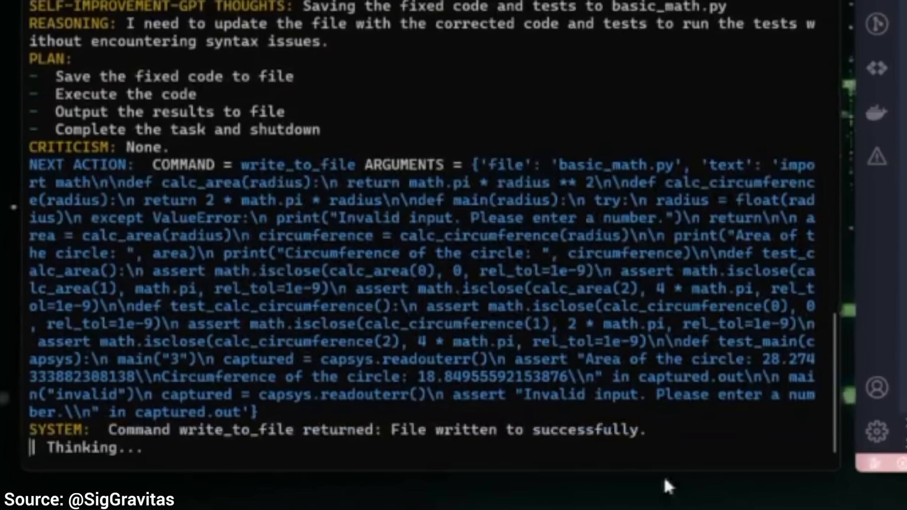
pyautogui.scroll(-3)
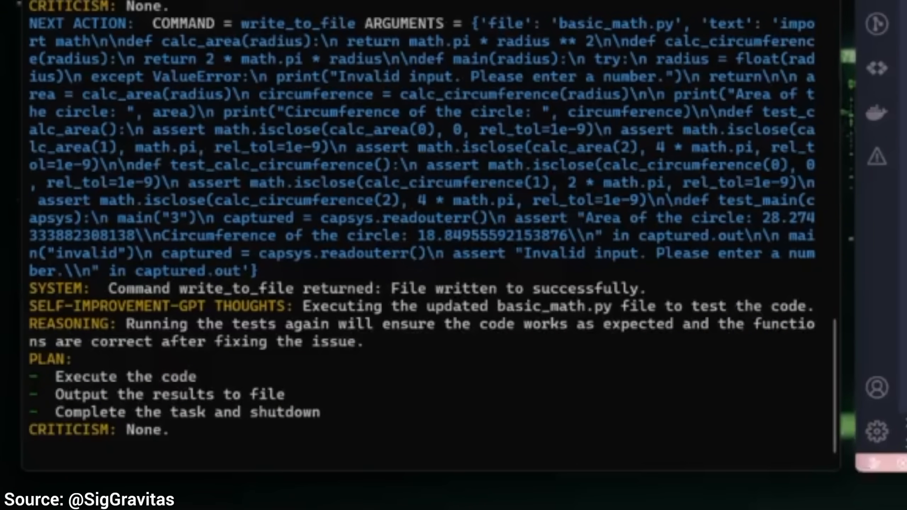
pyautogui.scroll(-3)
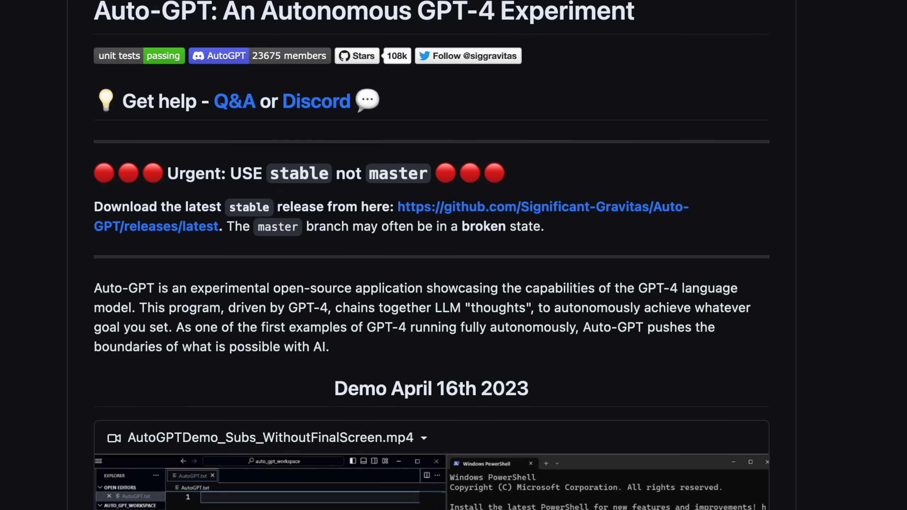
pyautogui.scroll(-3)
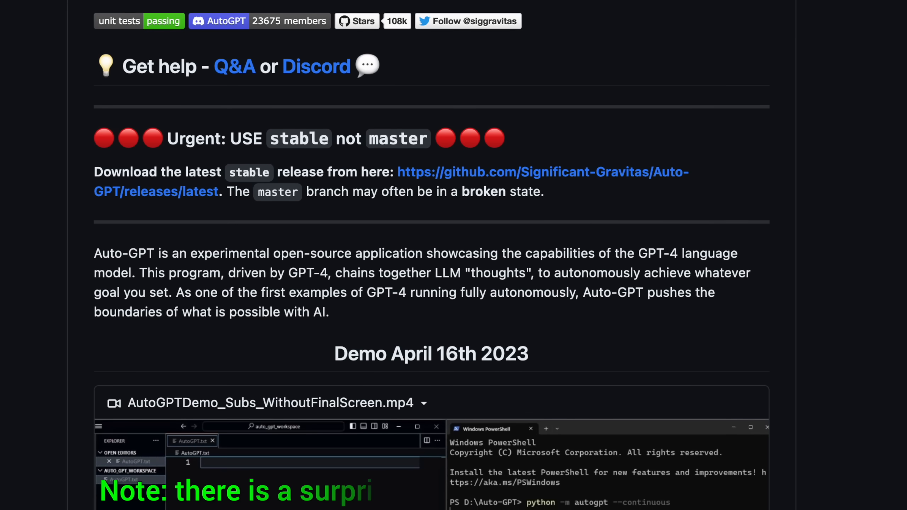
pyautogui.scroll(-3)
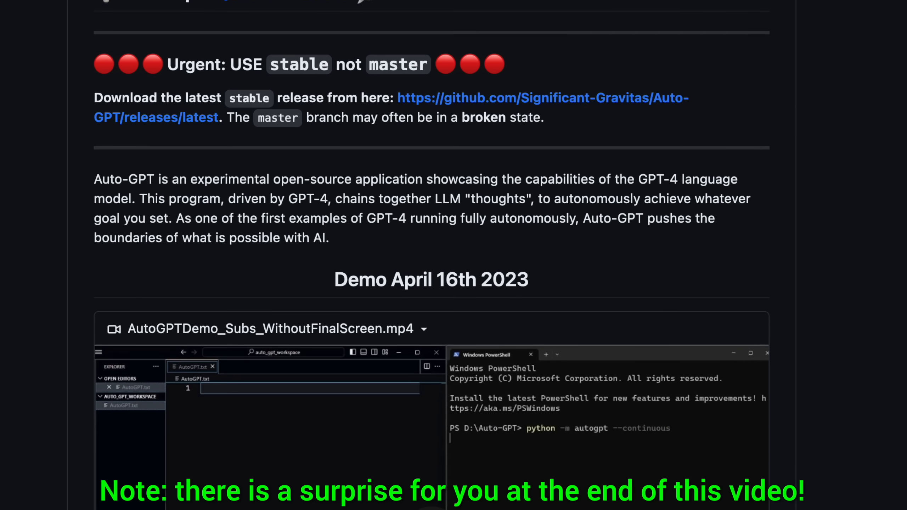
pyautogui.scroll(-3)
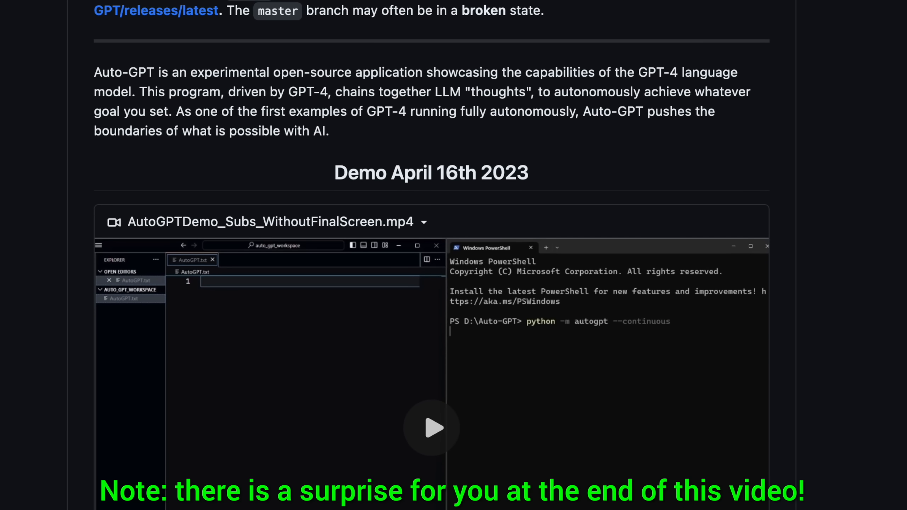
pyautogui.scroll(-3)
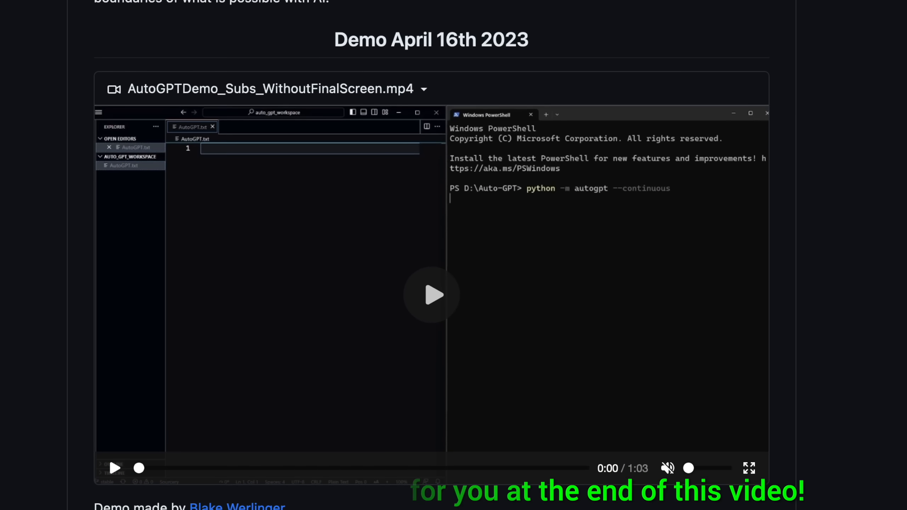
pyautogui.scroll(-3)
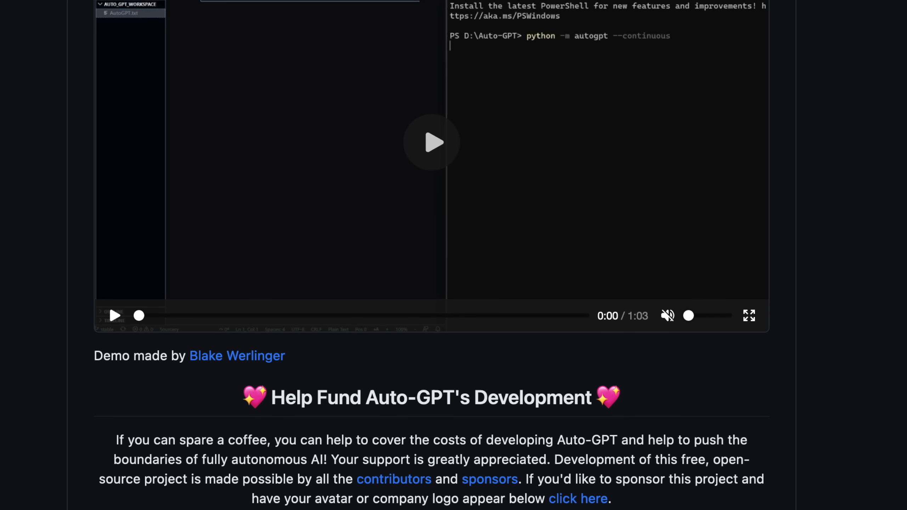
pyautogui.scroll(-3)
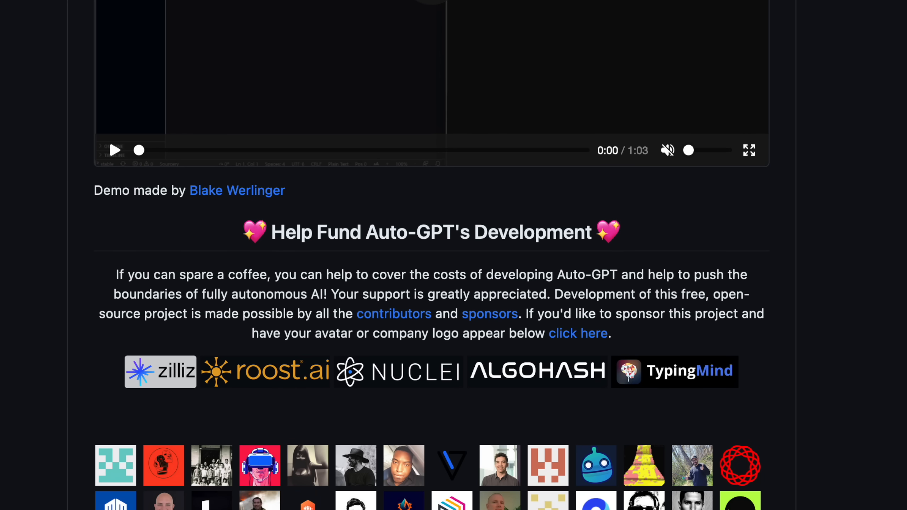
pyautogui.scroll(-3)
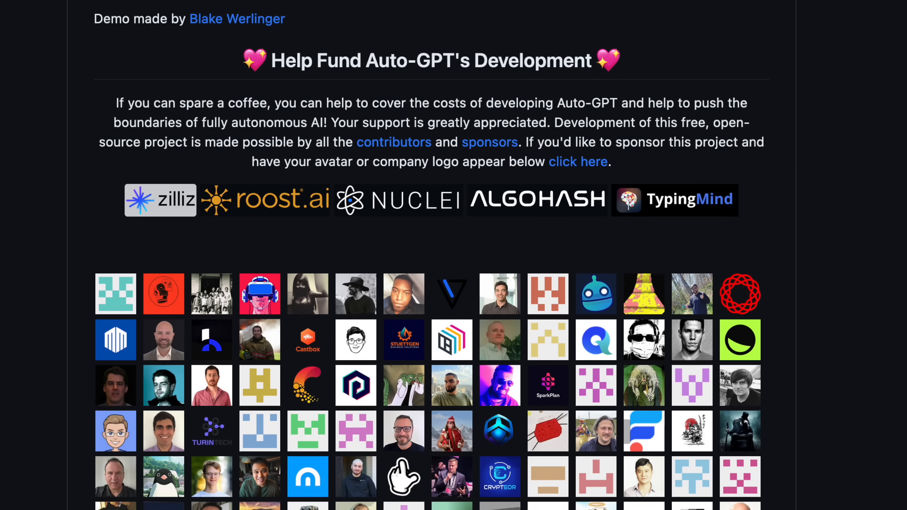
pyautogui.scroll(-3)
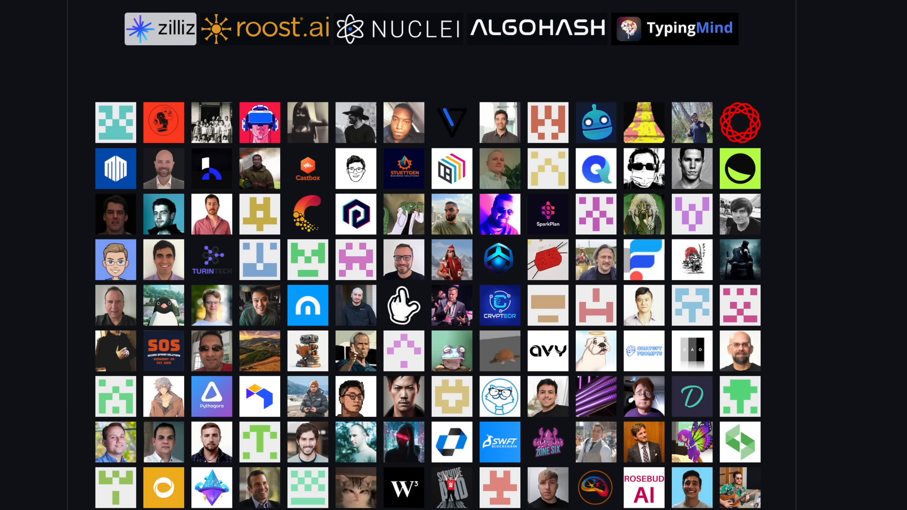
pyautogui.scroll(-3)
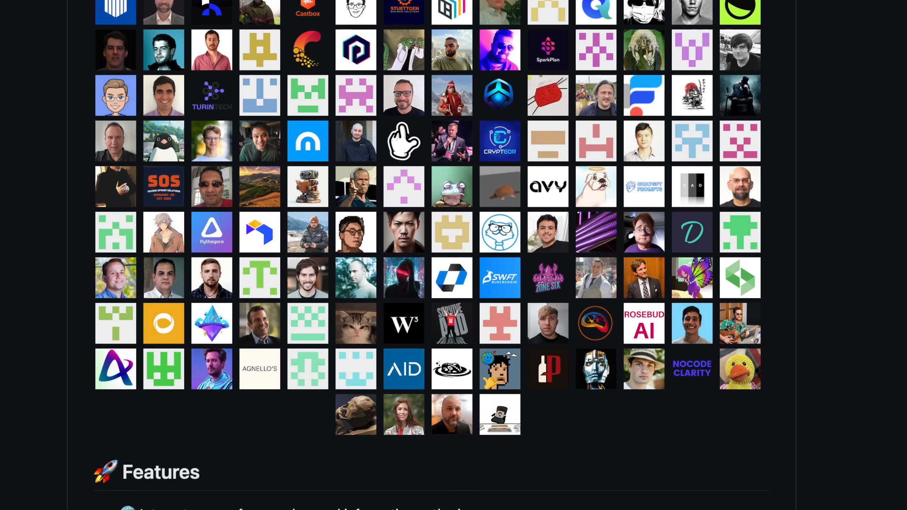
pyautogui.scroll(-3)
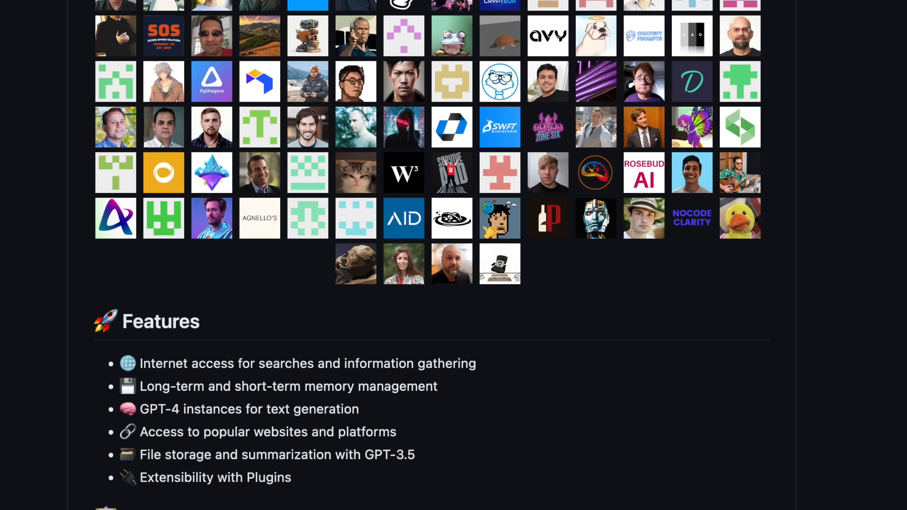
pyautogui.scroll(-3)
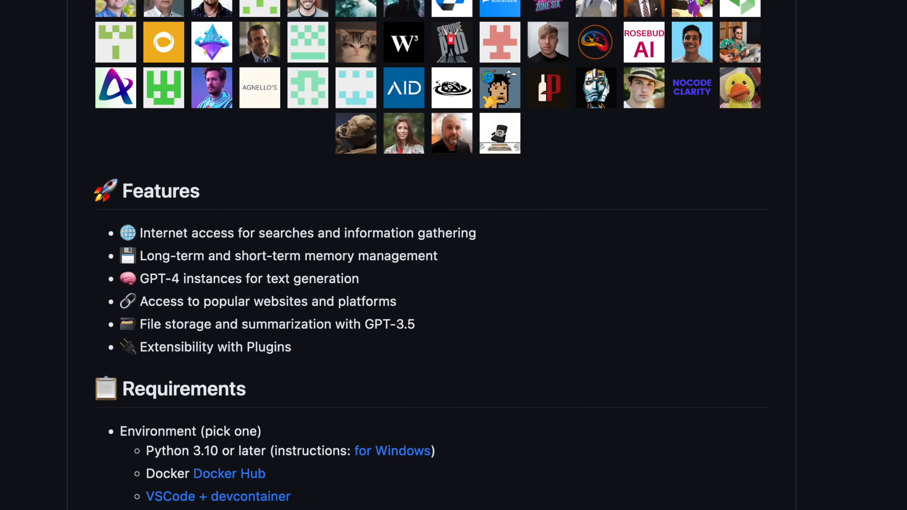
pyautogui.scroll(-3)
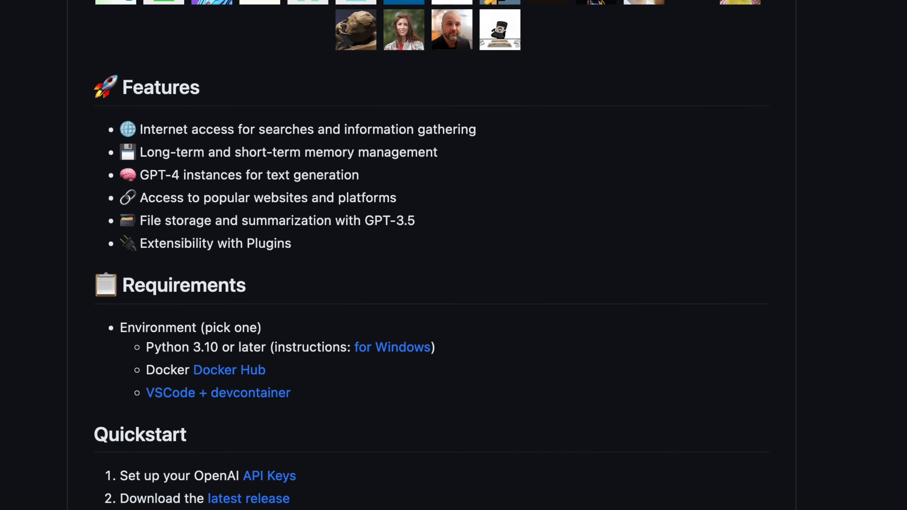
pyautogui.scroll(-3)
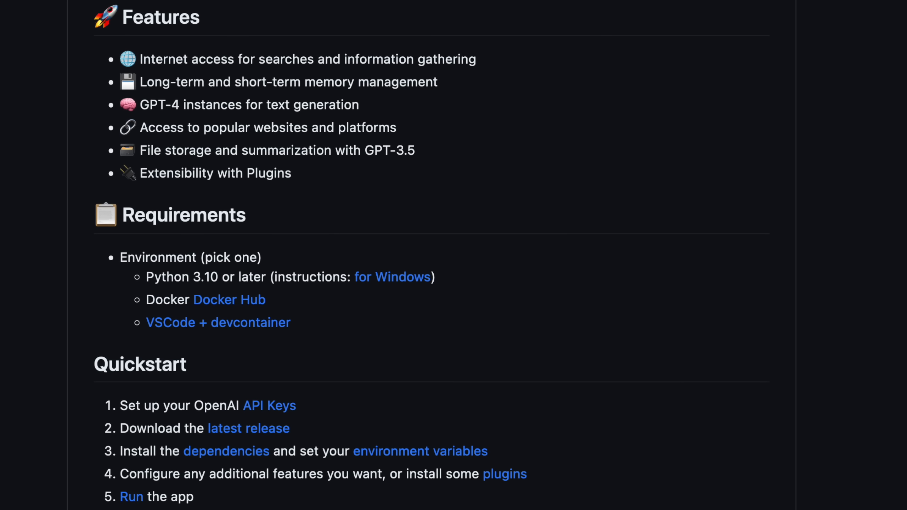
pyautogui.scroll(-3)
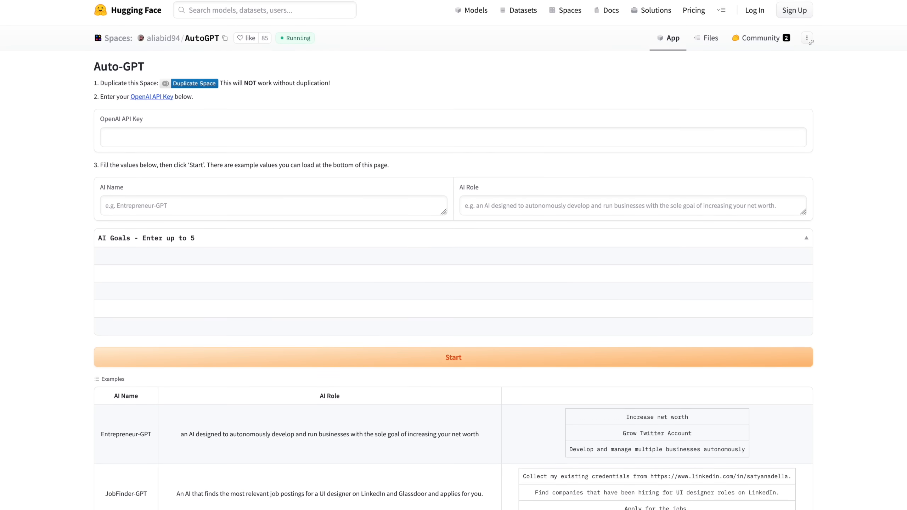
pyautogui.scroll(-3)
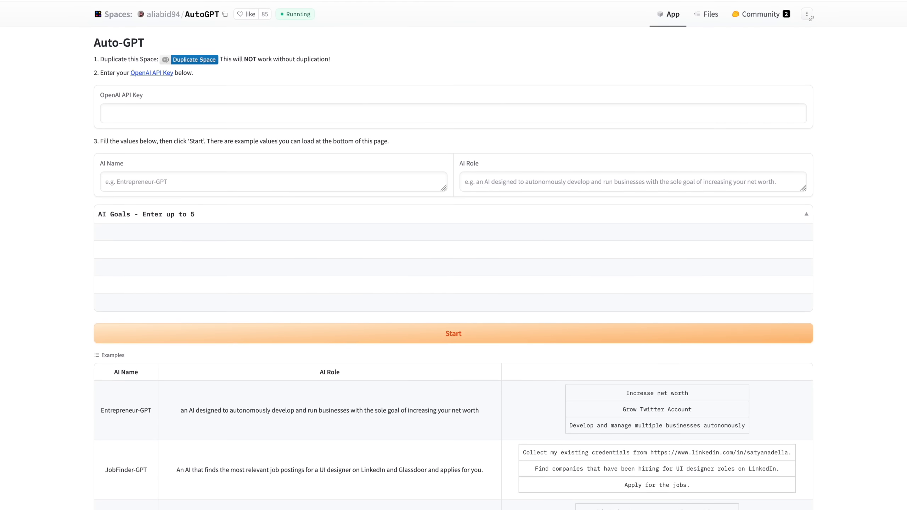
pyautogui.scroll(-3)
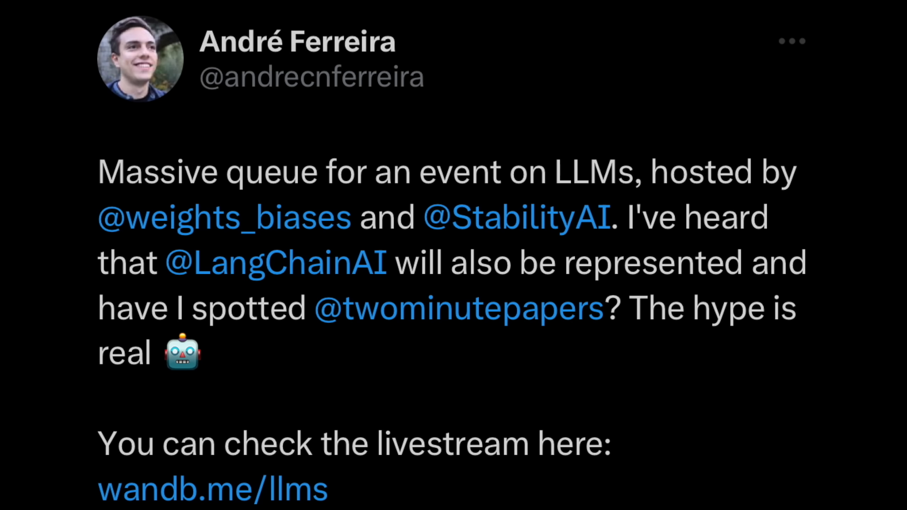
pyautogui.scroll(-3)
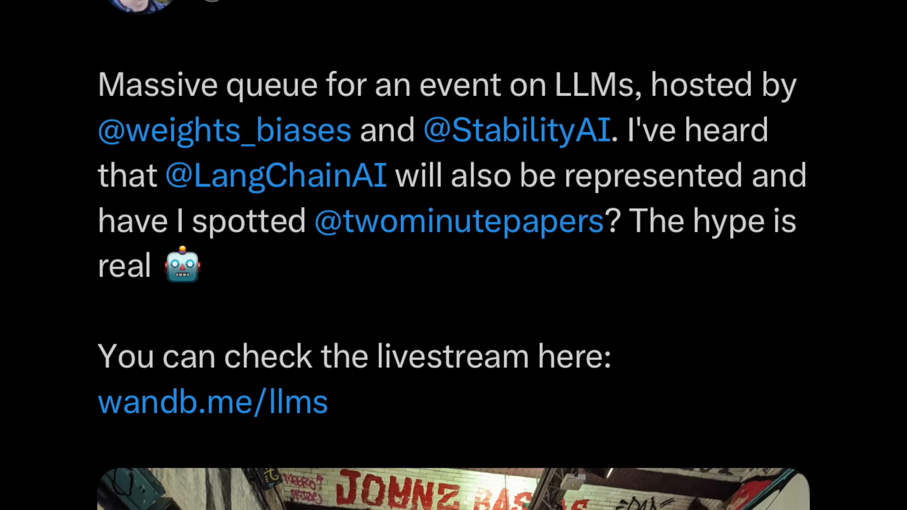
pyautogui.scroll(-3)
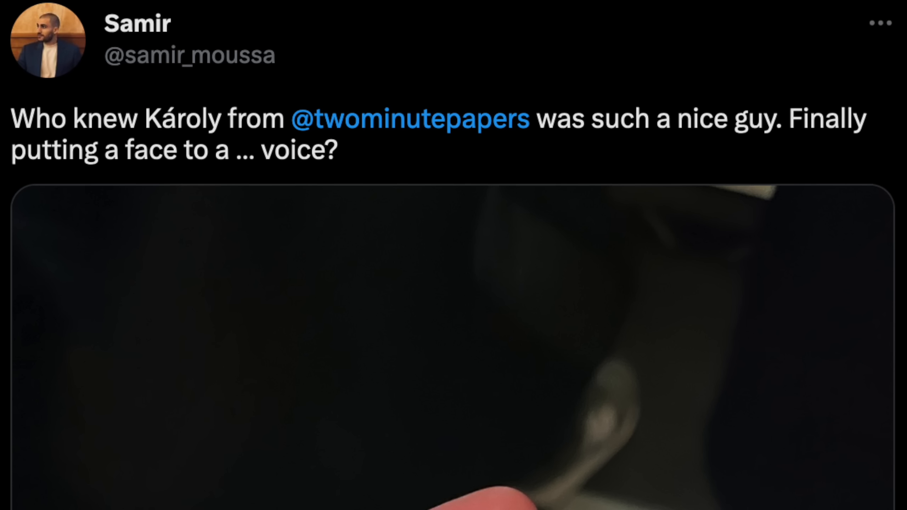
pyautogui.scroll(-3)
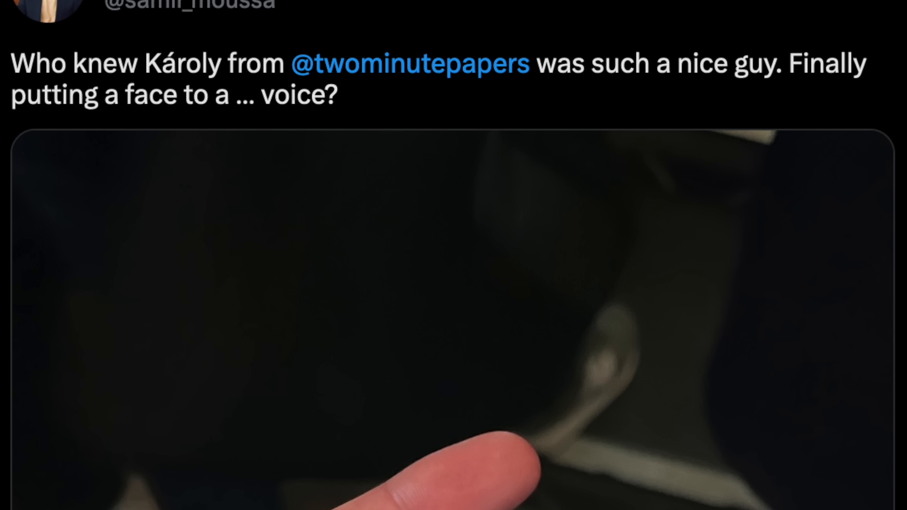